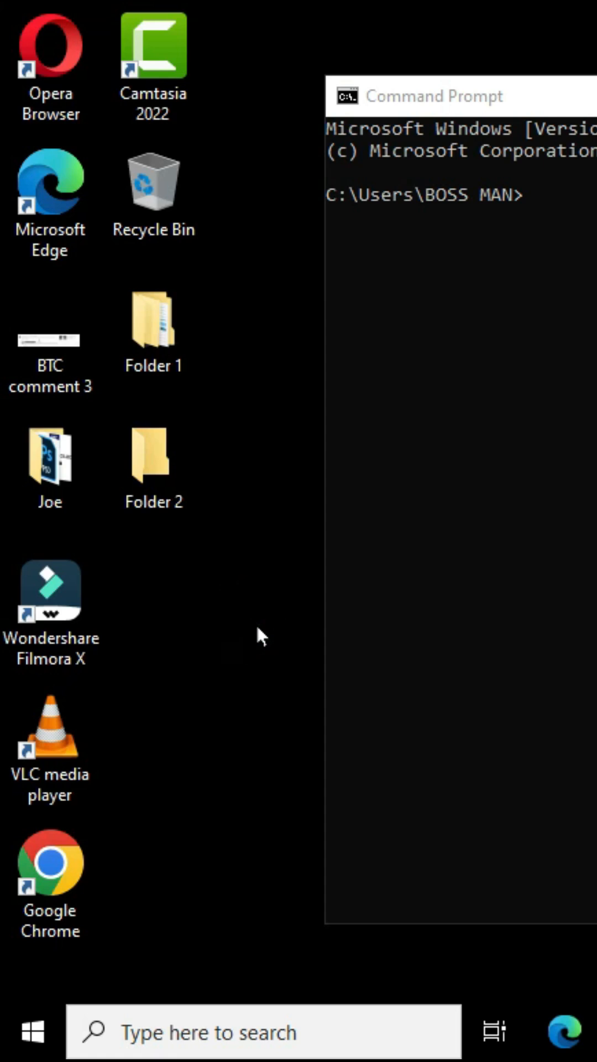
Select Folder 2 on the desktop and focus Command Prompt to run rmdir "Folder 2"
left_click(154, 457)
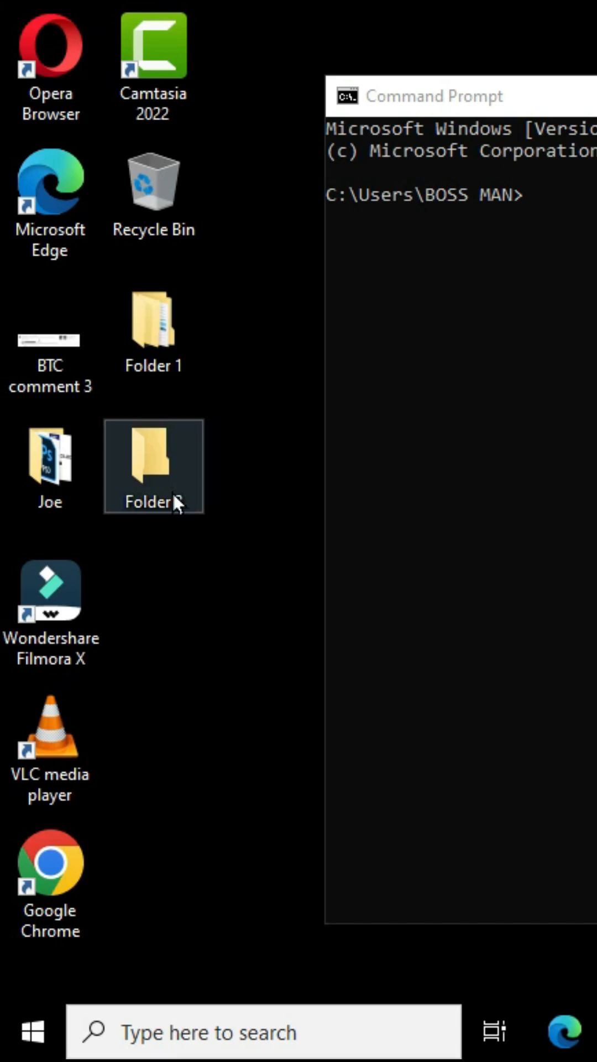
mouse_move(160, 480)
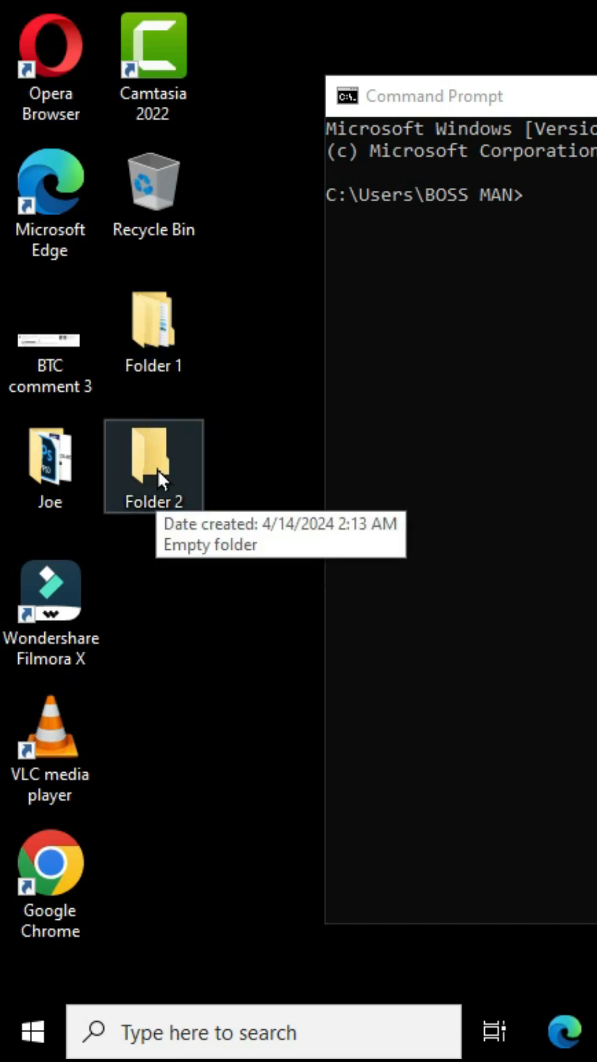
mouse_move(197, 478)
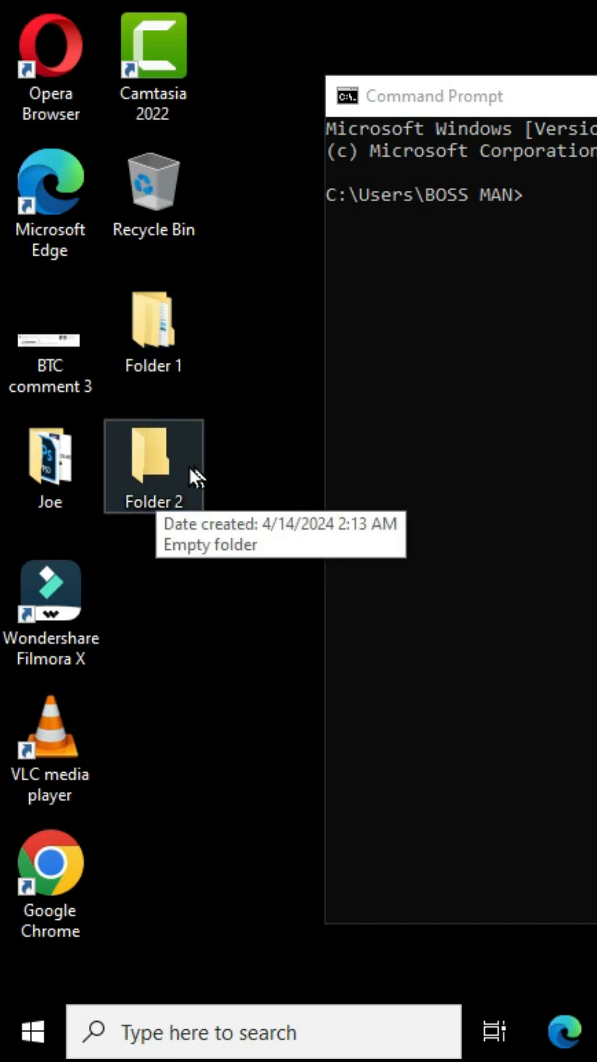
mouse_move(473, 216)
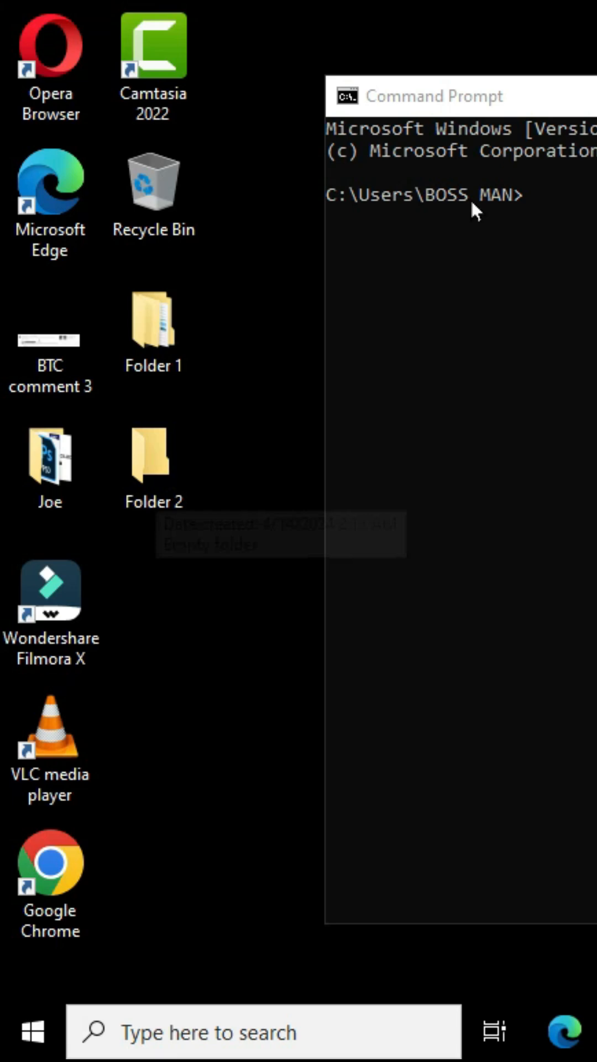
left_click(454, 103)
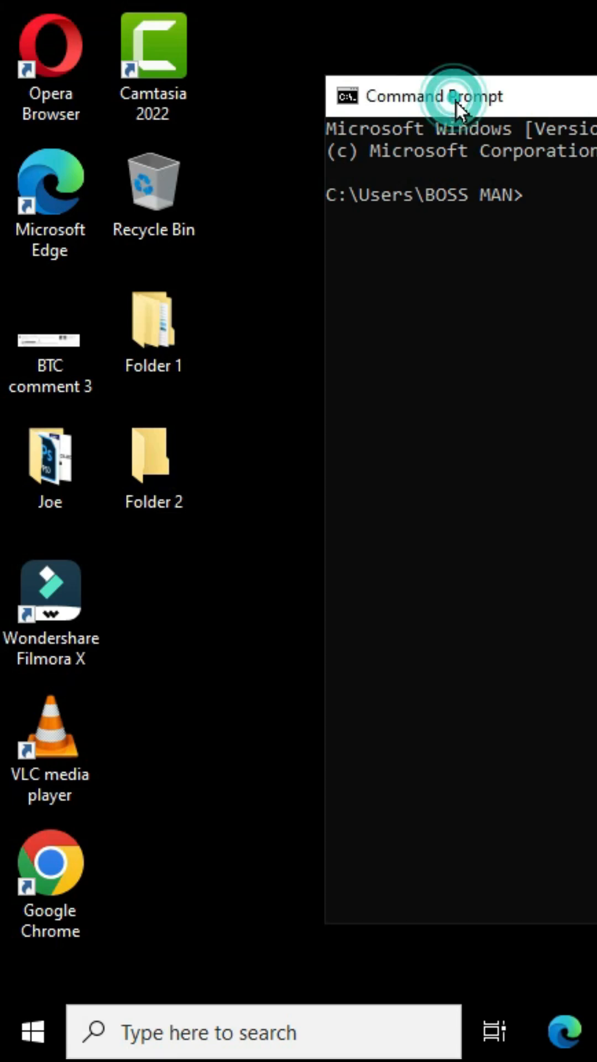
left_click(154, 461)
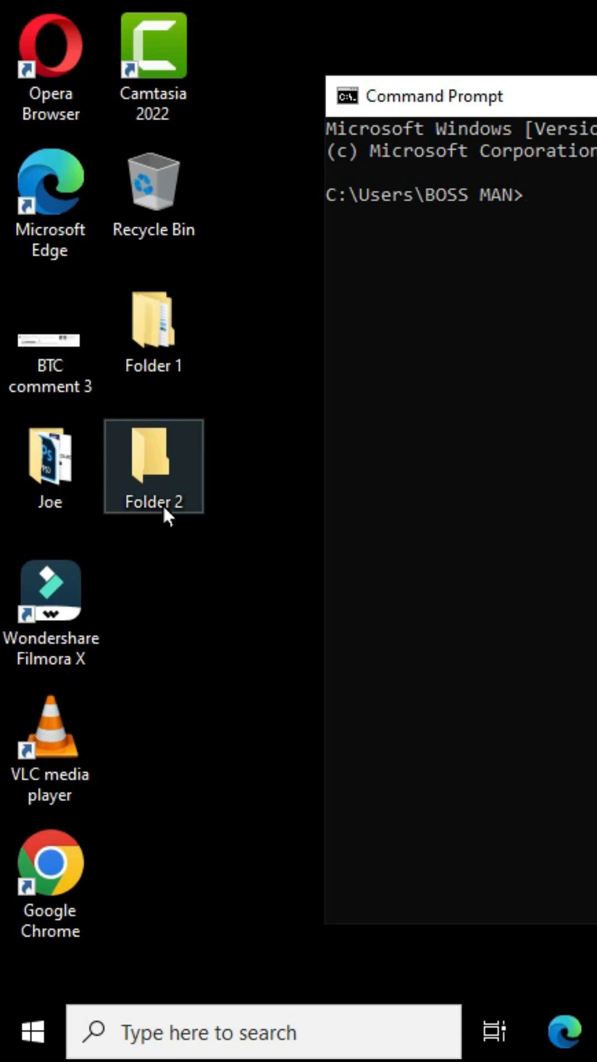
left_click(449, 300)
type("rmdir \"Folder 2")
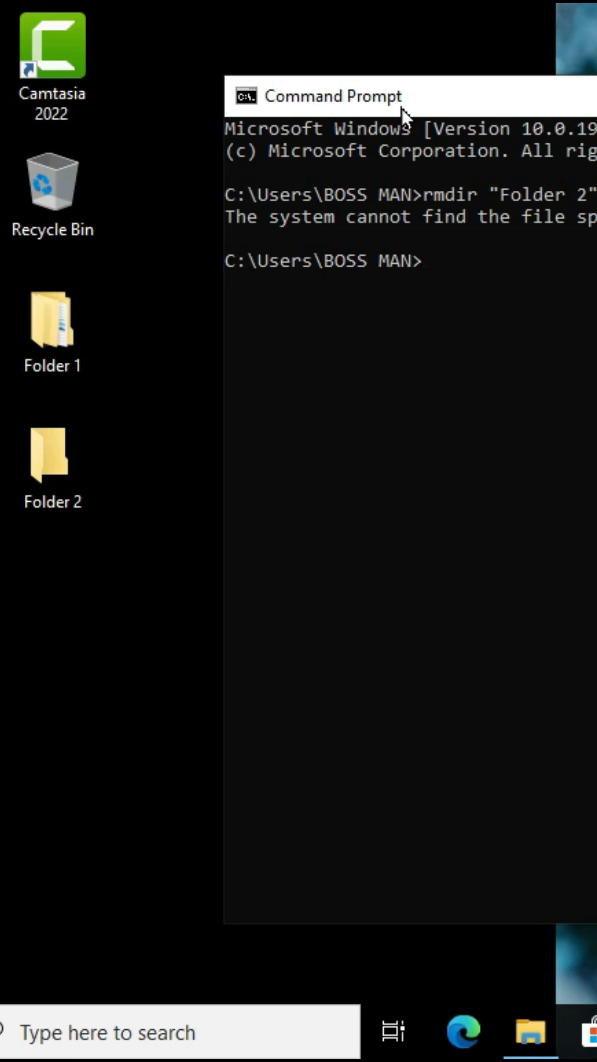
Change the working directory to Desktop with cd desktop, then recall it from history
type("cd desktop")
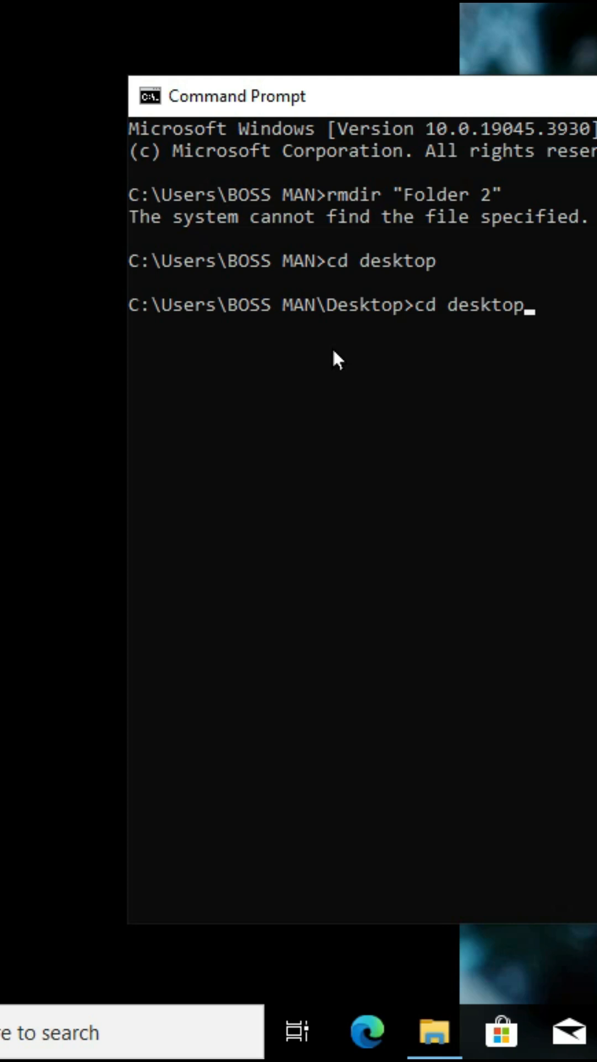
key("Up")
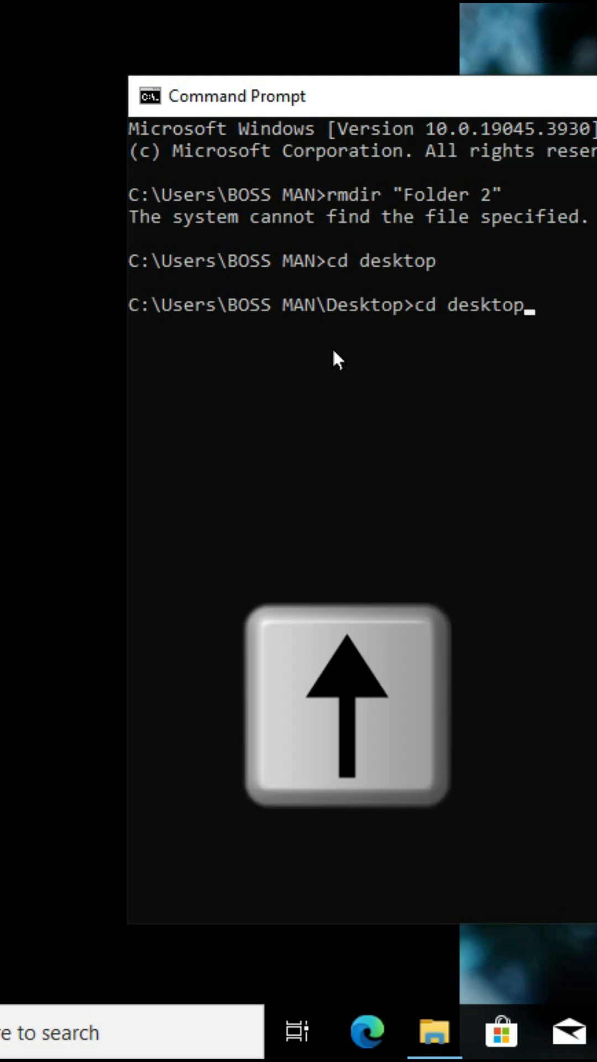